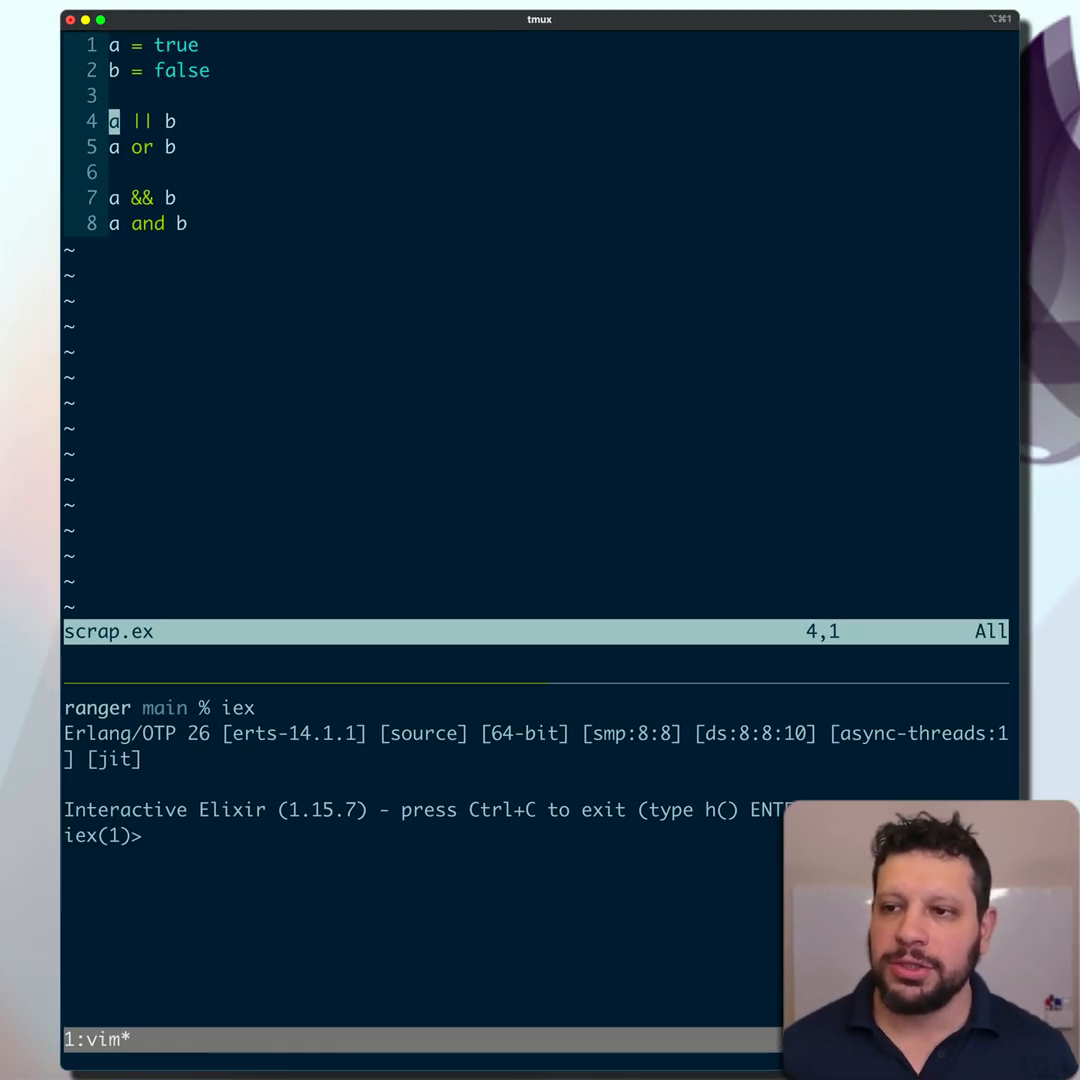
# Step: Move between the a || b and a or b examples and start a line selection
pyautogui.press('j')
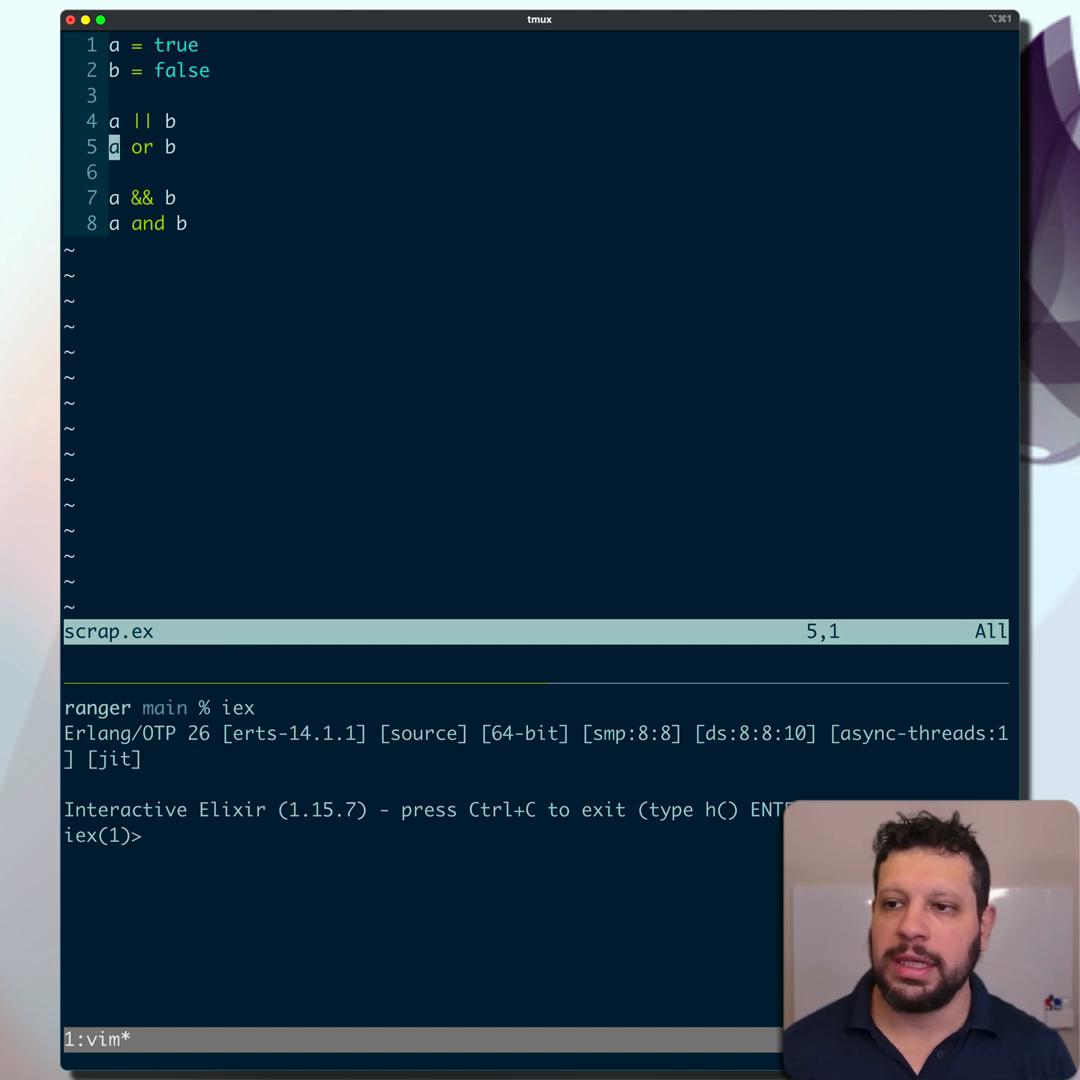
pyautogui.press('k')
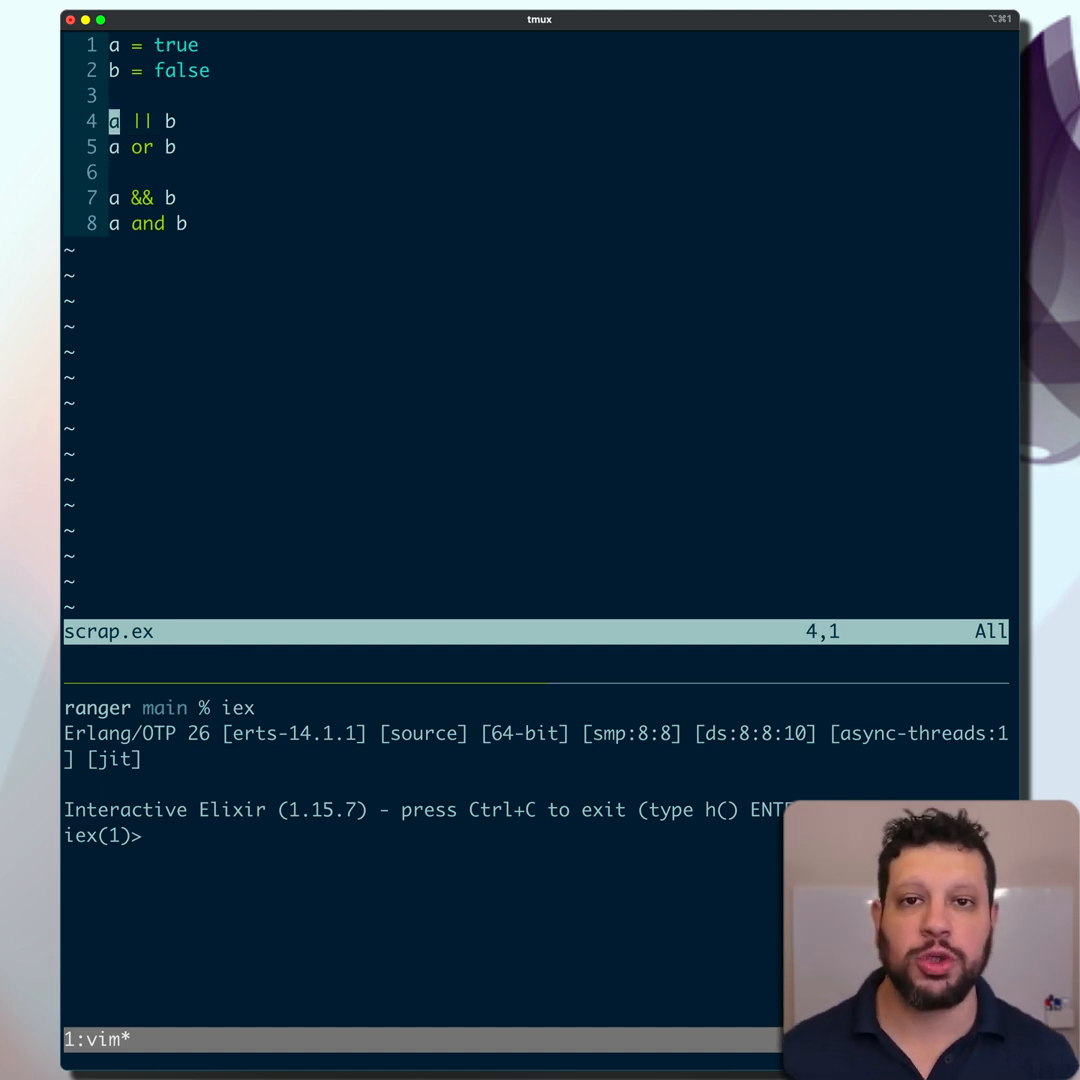
pyautogui.press('j')
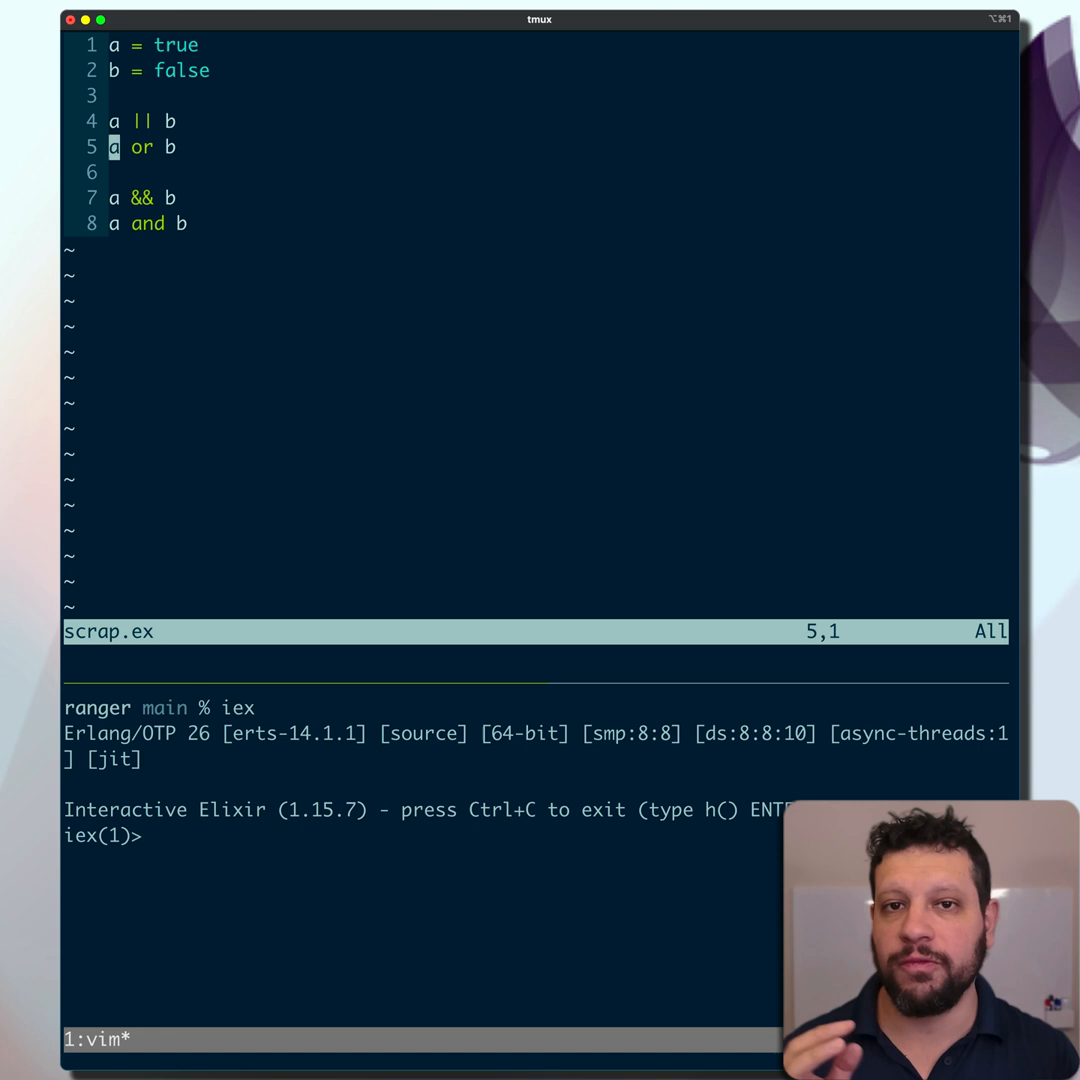
pyautogui.press('V')
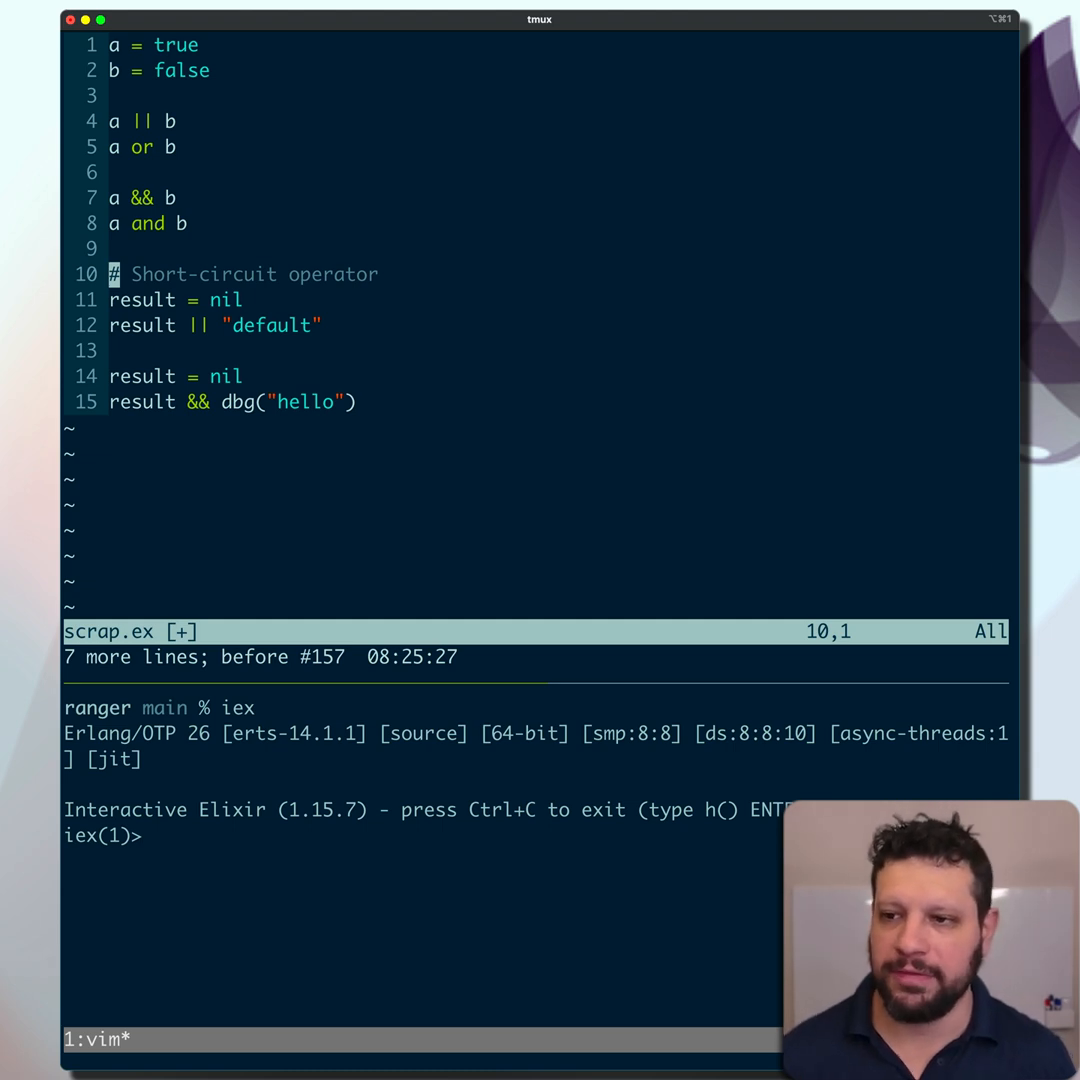
# Step: Evaluate result || "default" in IEx with result as nil, then false, then "hello"
pyautogui.press('V')
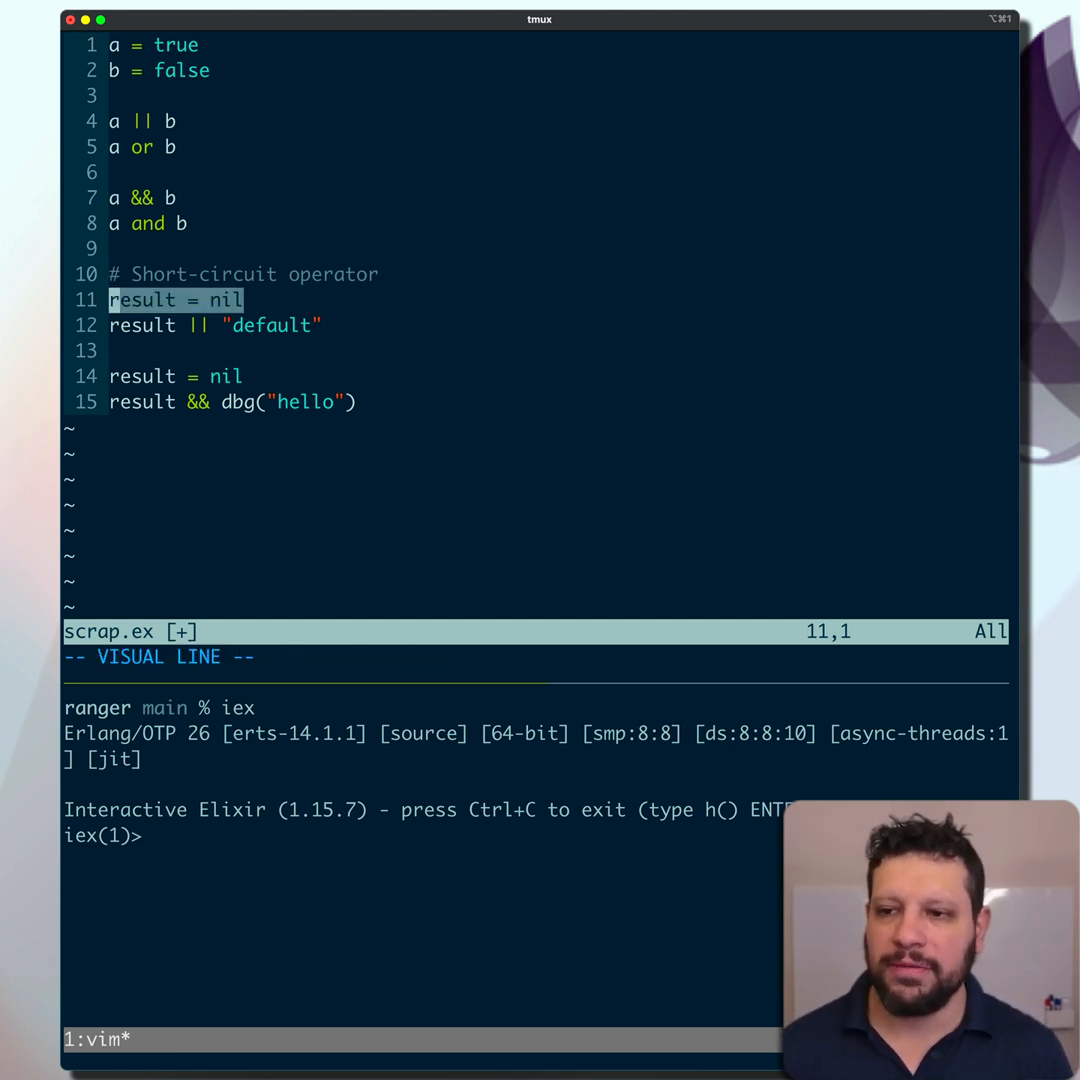
pyautogui.press('Escape')
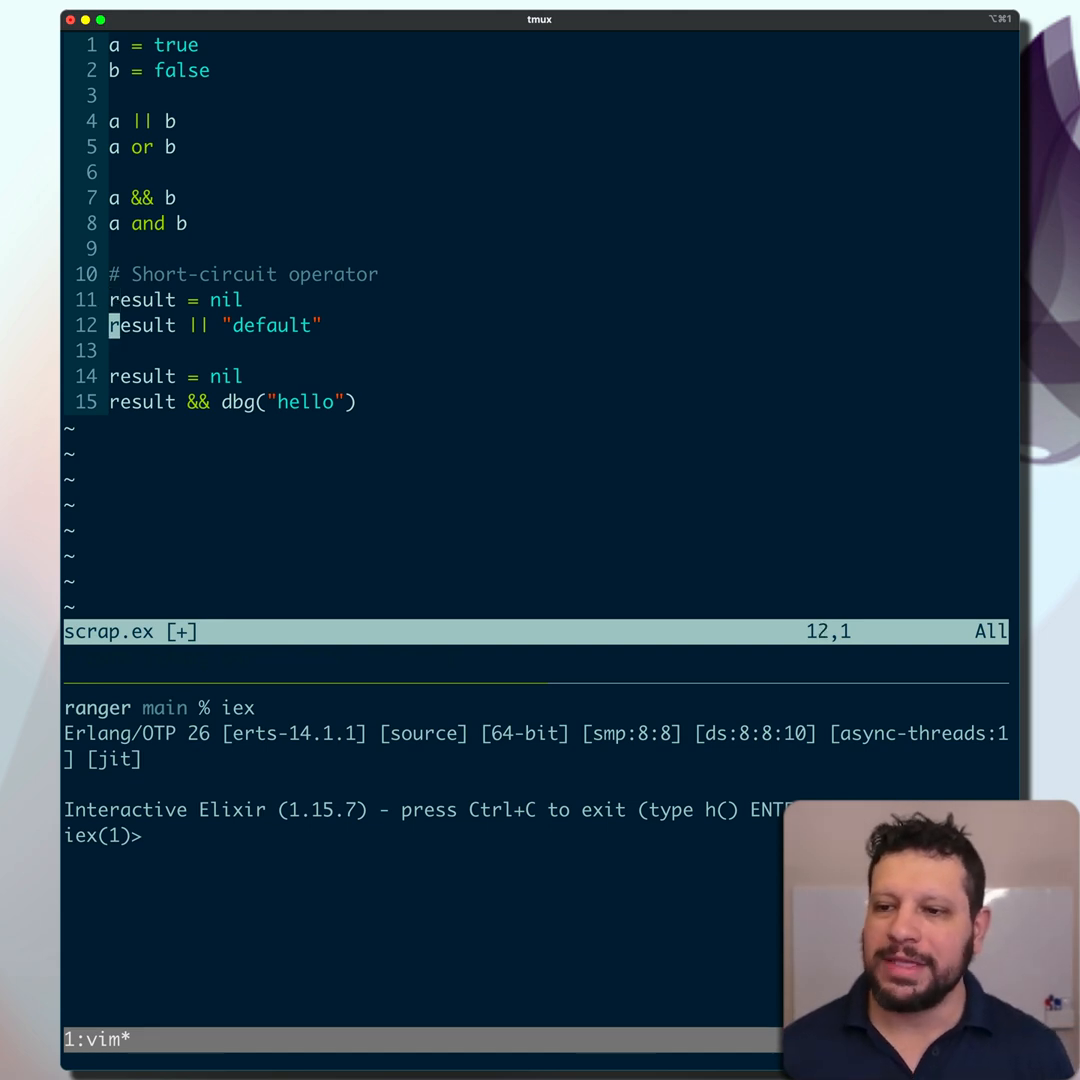
pyautogui.press('v')
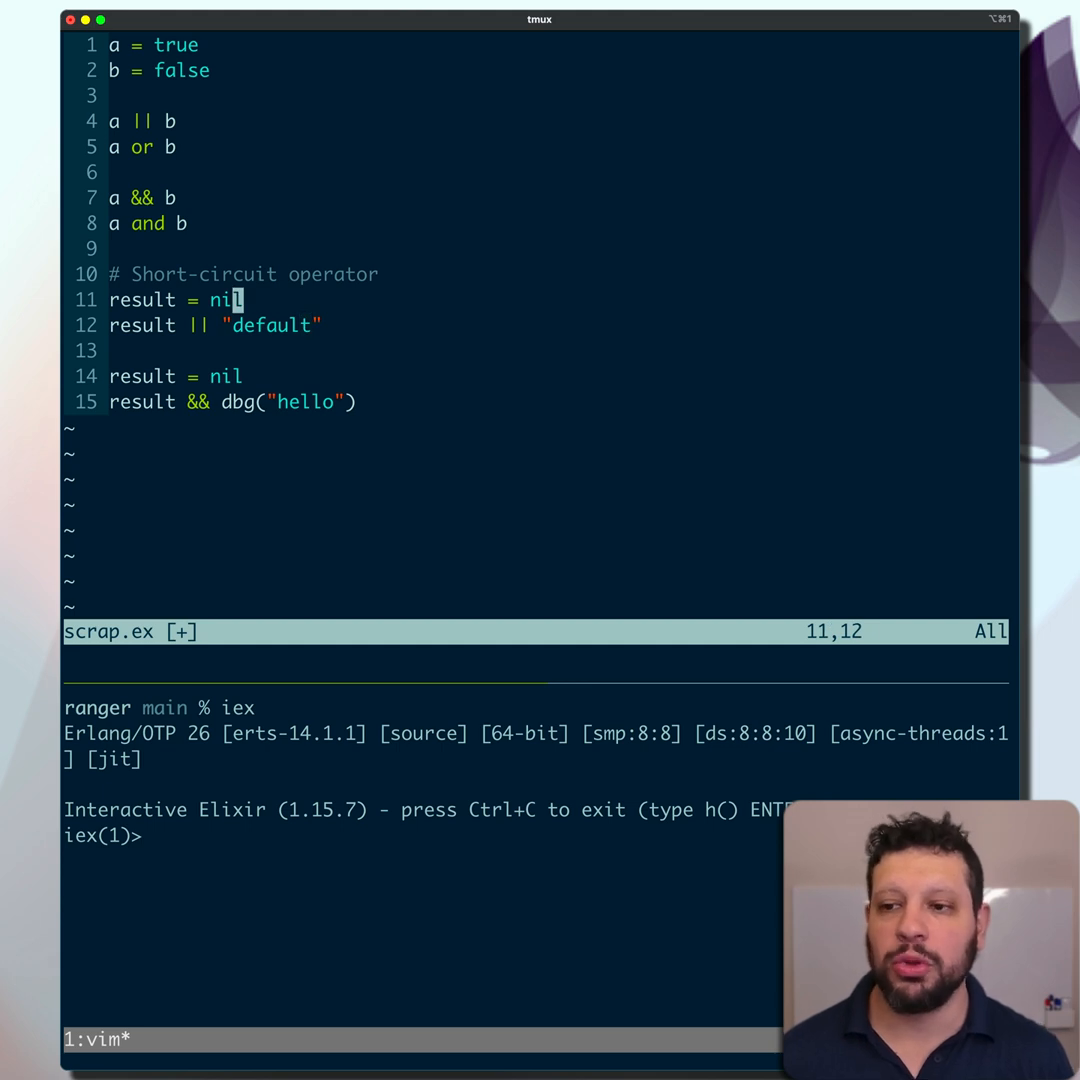
pyautogui.press('v')
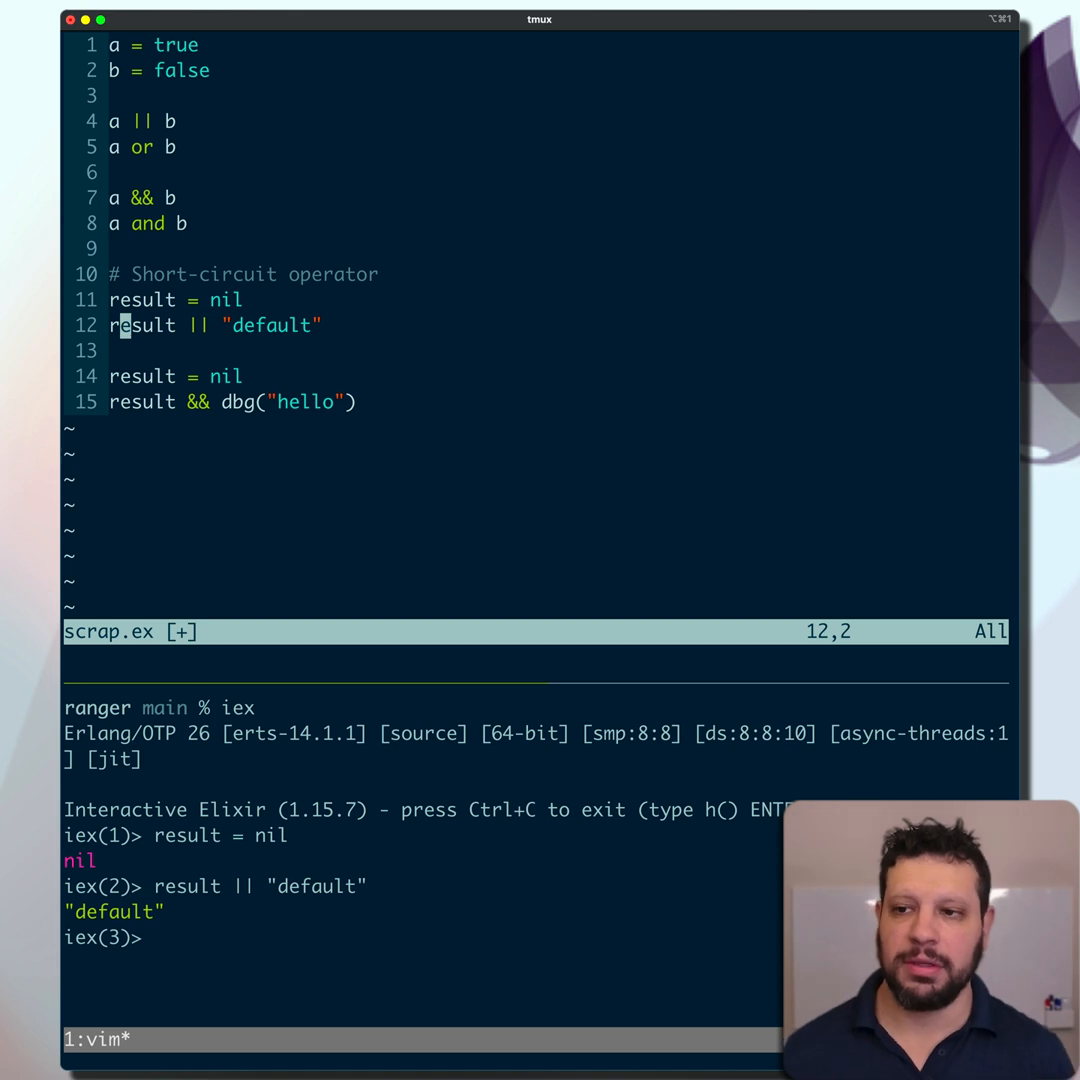
pyautogui.write('false')
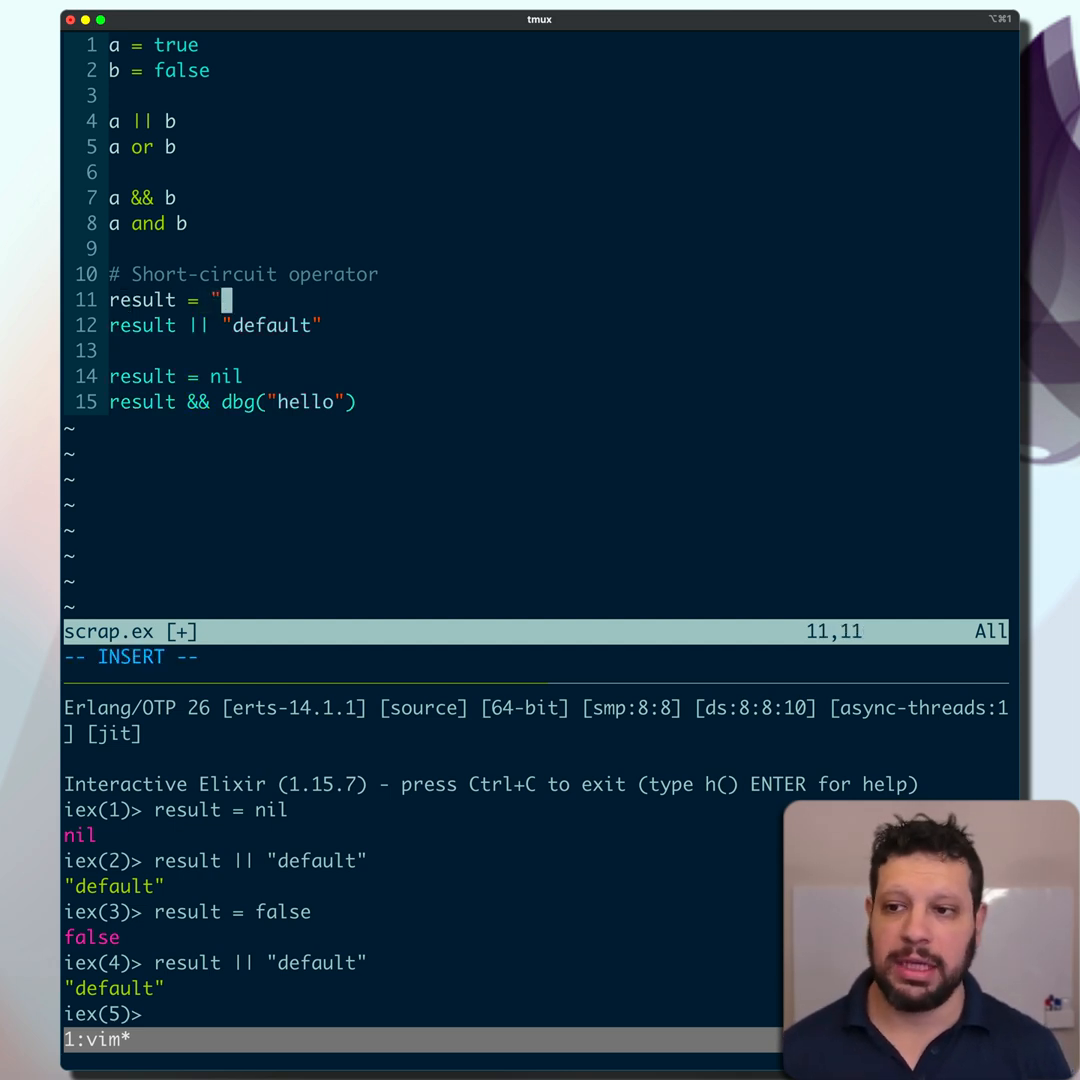
pyautogui.write('hello"')
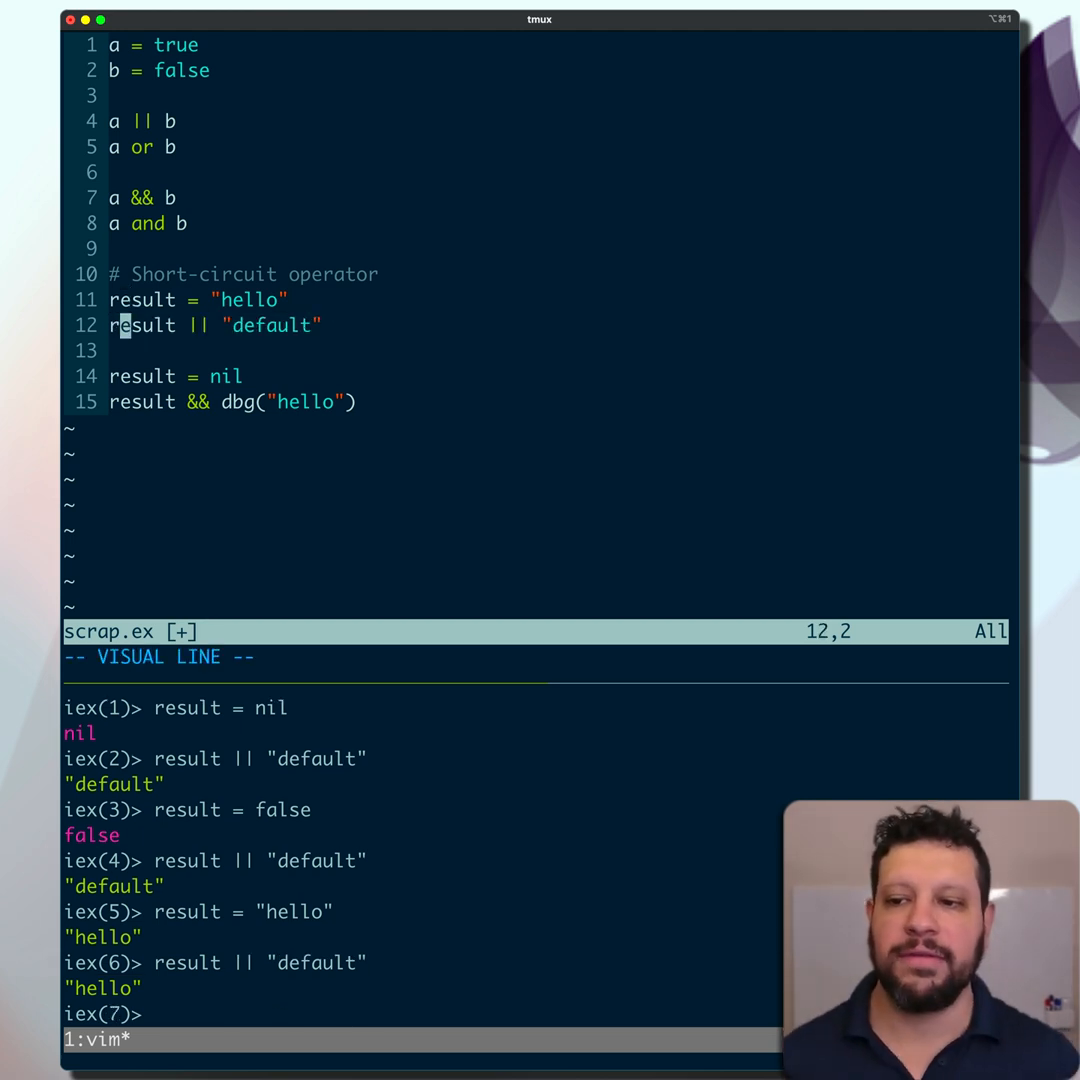
pyautogui.press('k')
pyautogui.write('ni')
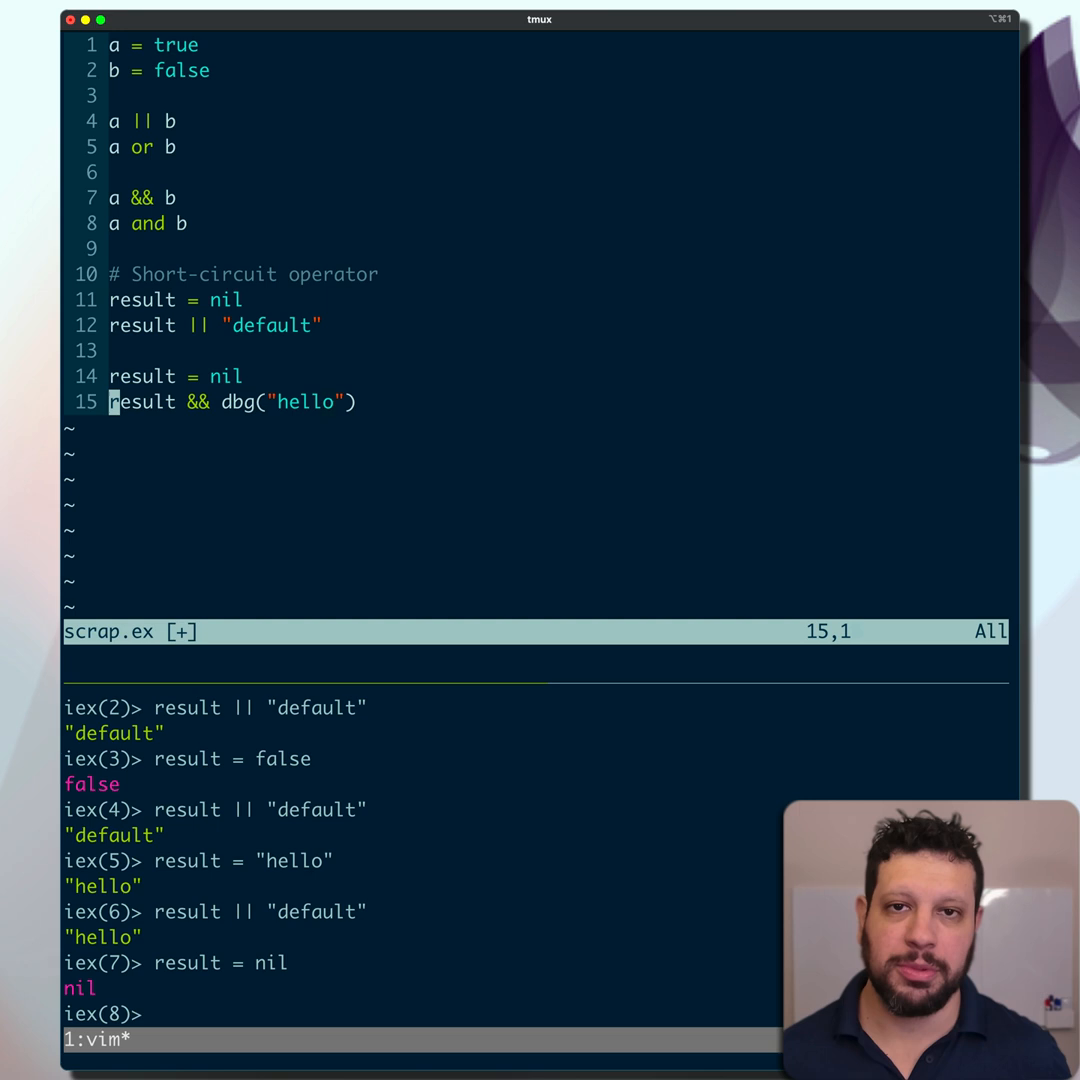
# Step: Select the result = nil line and send it to IEx
pyautogui.press('V')
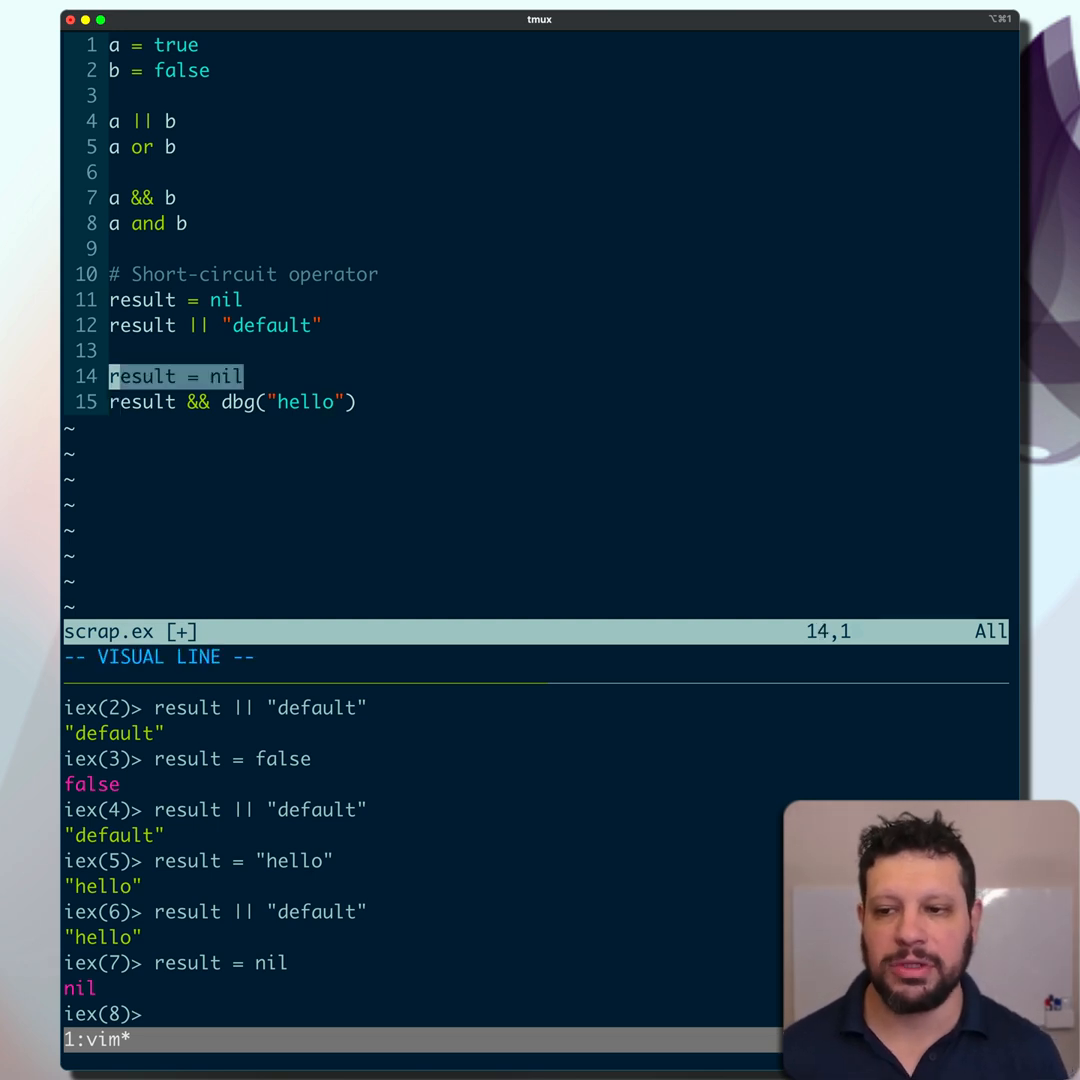
pyautogui.press('Escape')
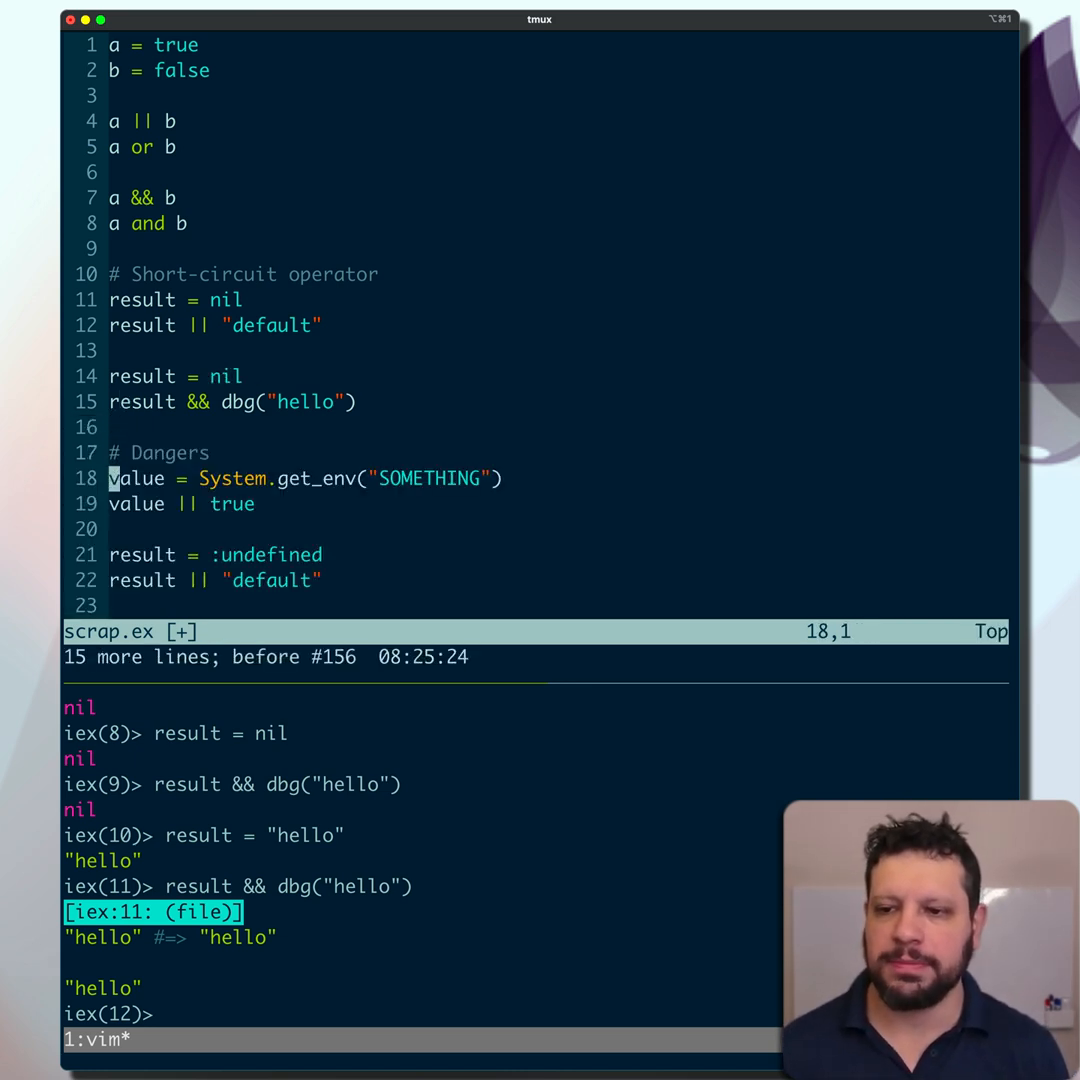
# Step: Scroll to the value || true line and quit IEx with Ctrl-C
pyautogui.scroll(-3)
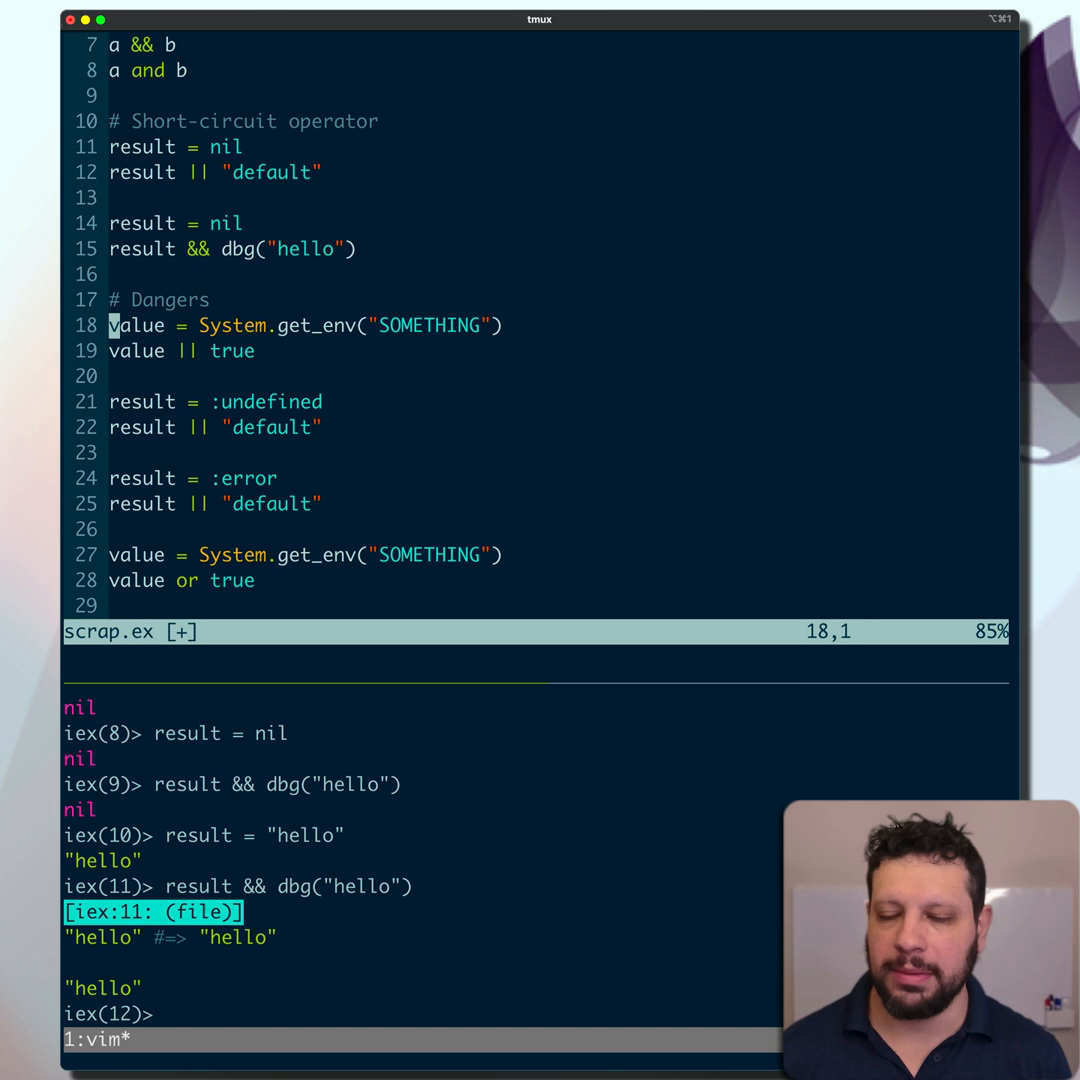
pyautogui.press('j')
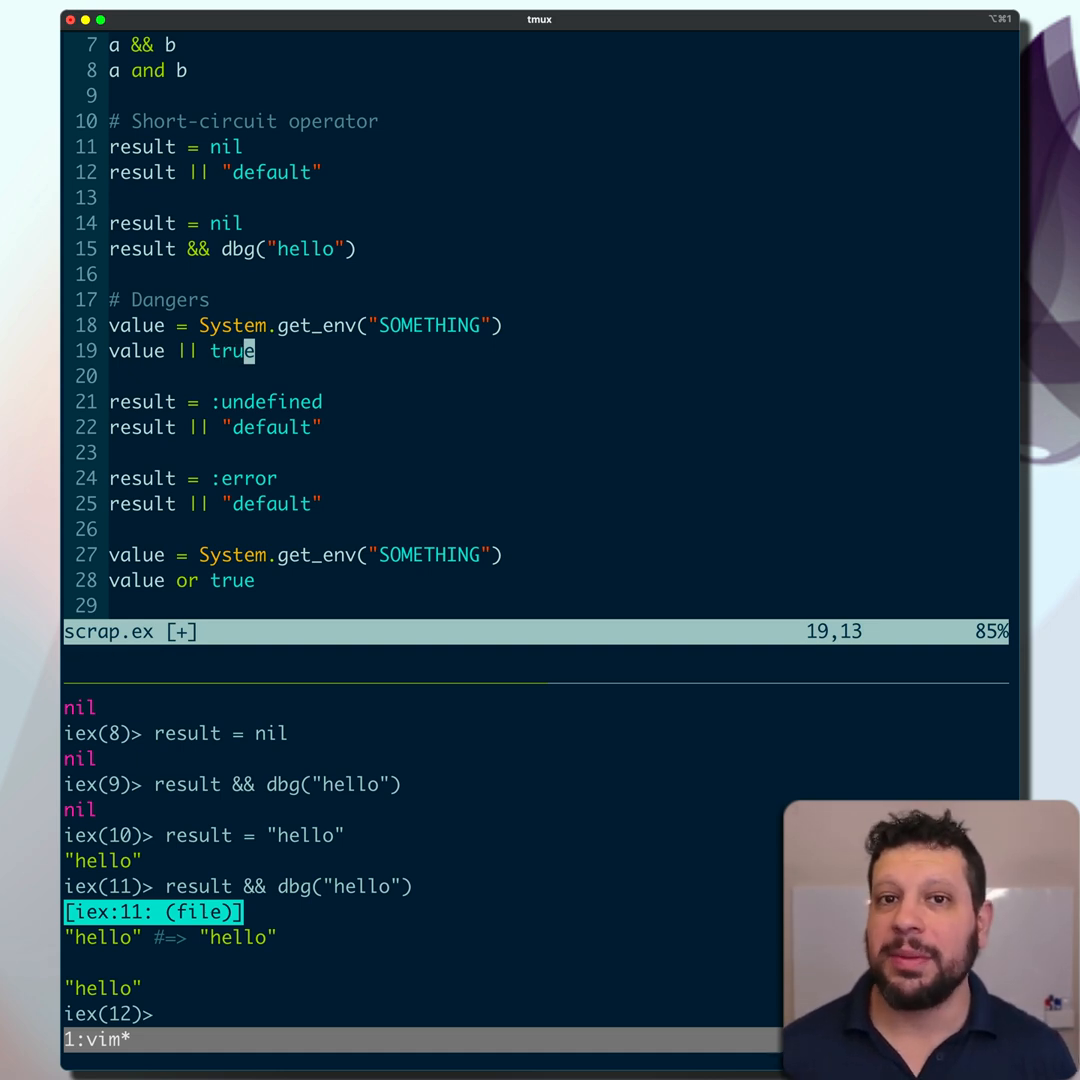
pyautogui.press('ctrl+c')
pyautogui.write('S')
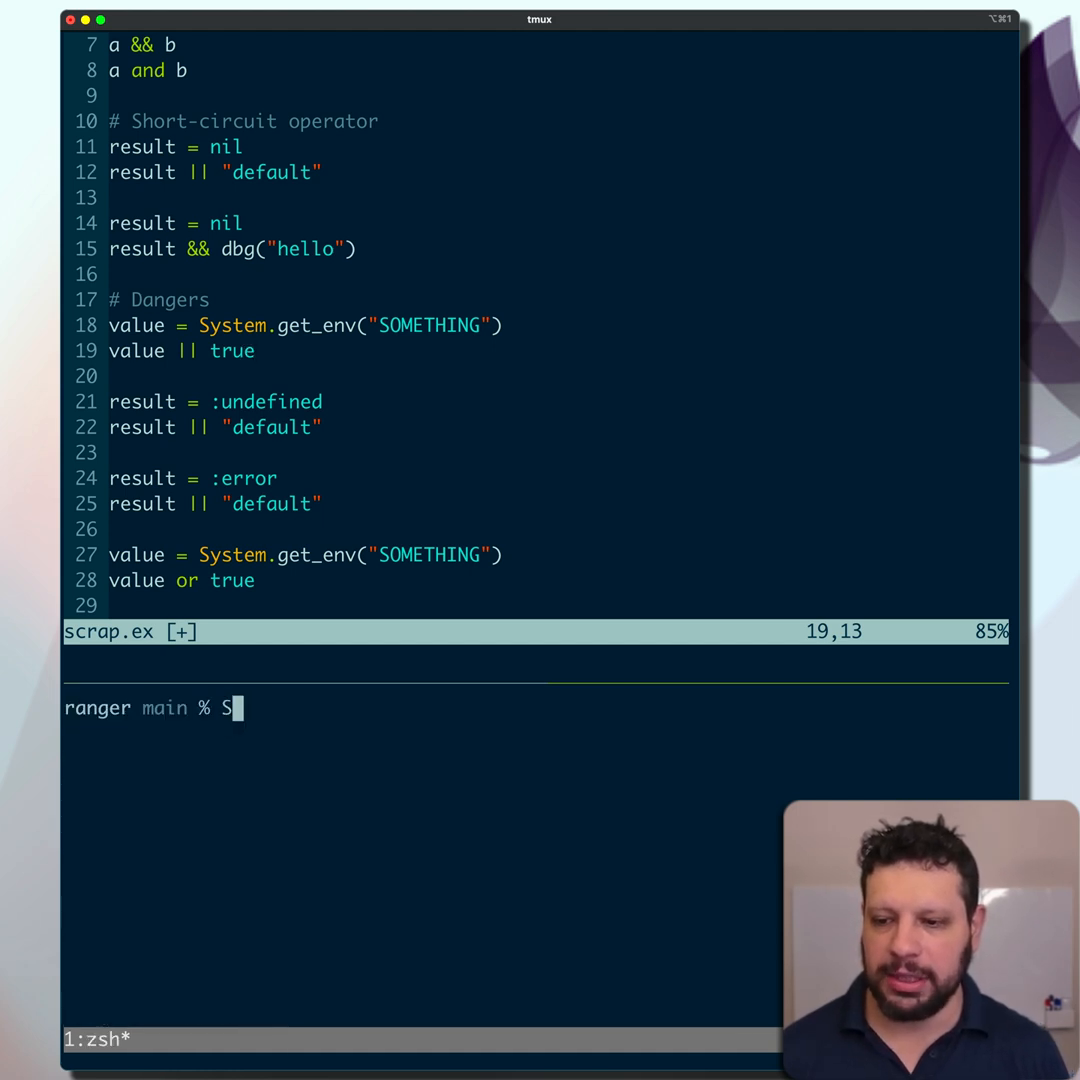
# Step: Restart IEx in the lower pane with SOMETHING=false iex
pyautogui.write('OMETHING=false')
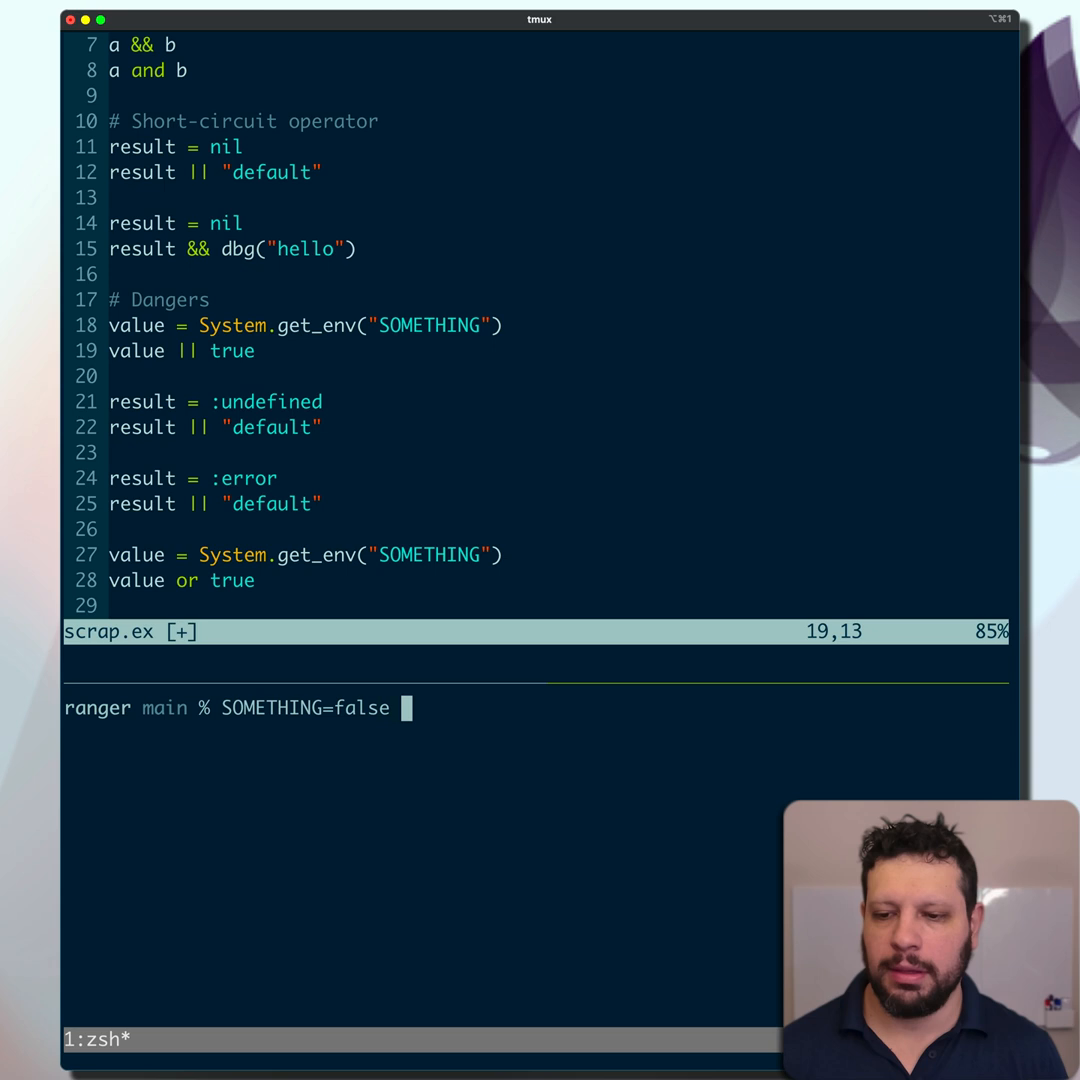
pyautogui.write('iex')
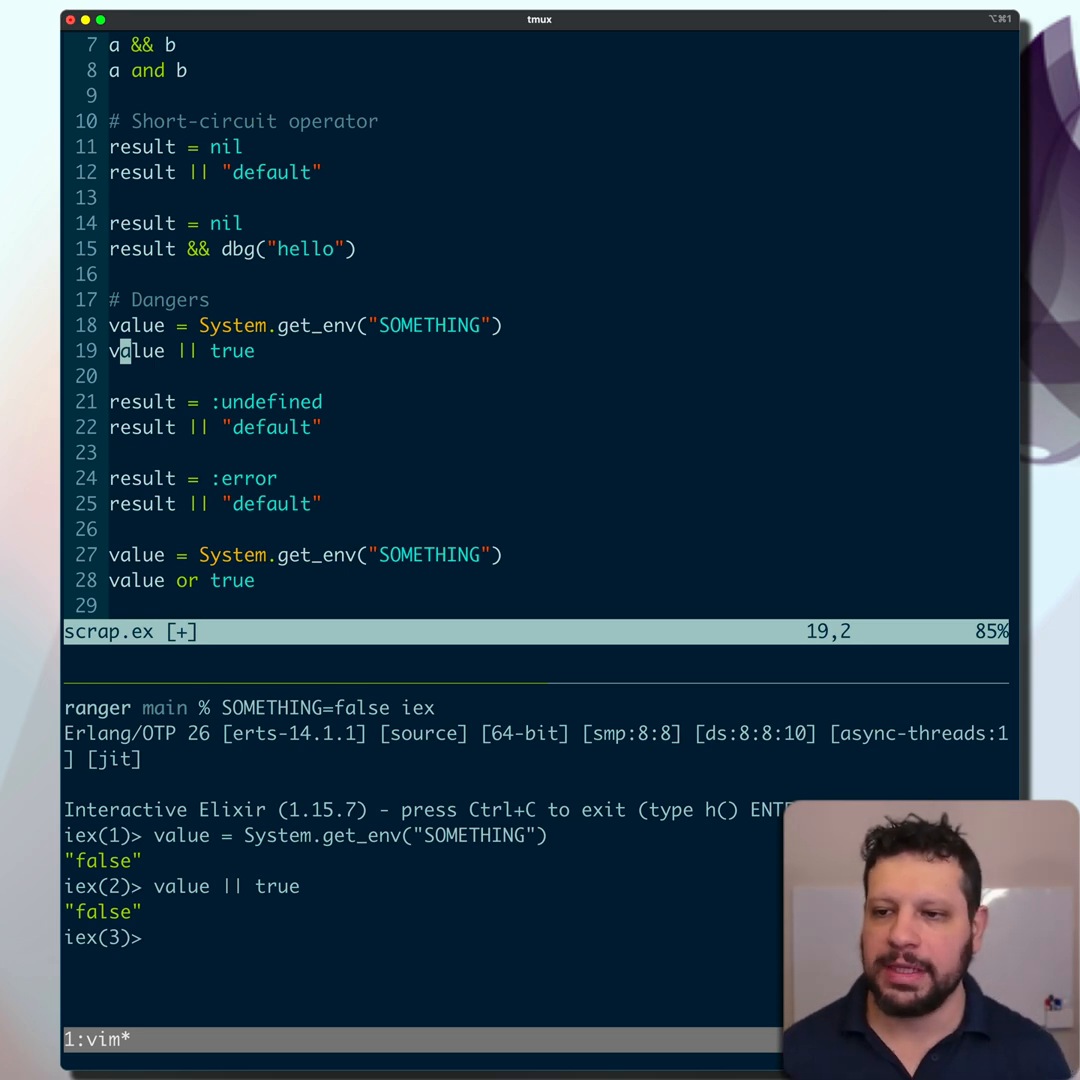
# Step: Evaluate the :undefined and :error fallback examples in IEx
pyautogui.press('j')
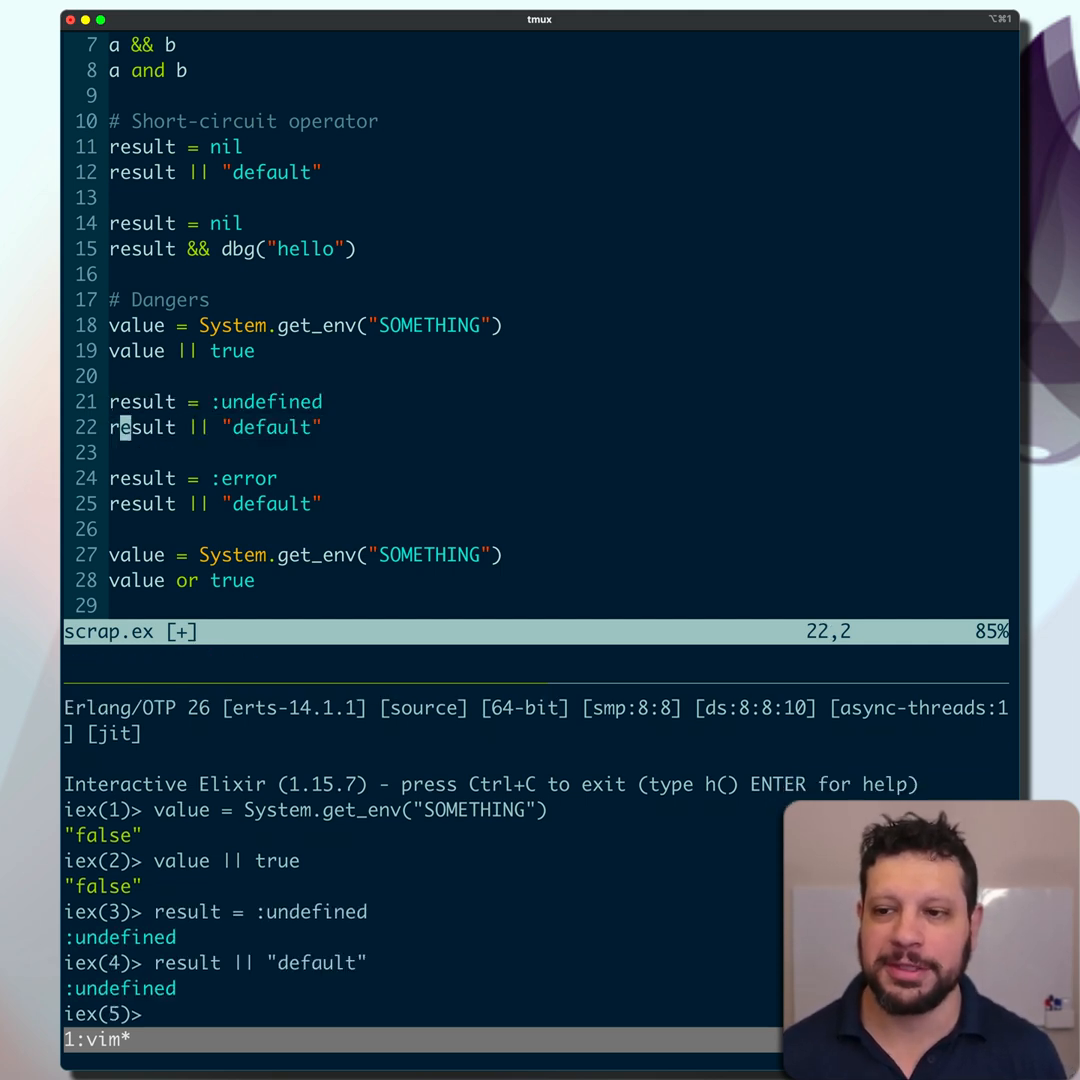
pyautogui.press('j')
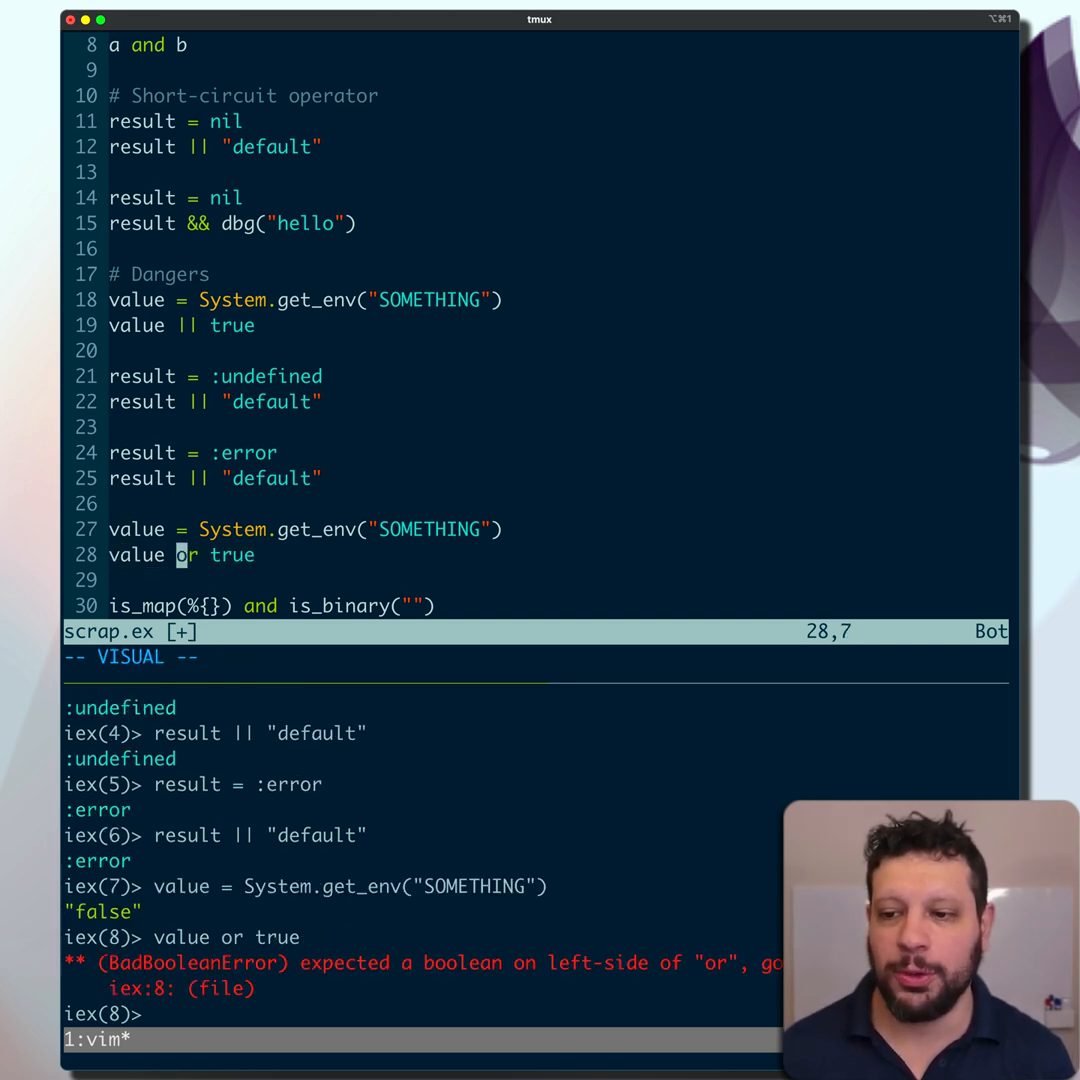
# Step: Evaluate is_map(%{}) and is_binary("") in IEx, then select the and operator
pyautogui.press('Escape')
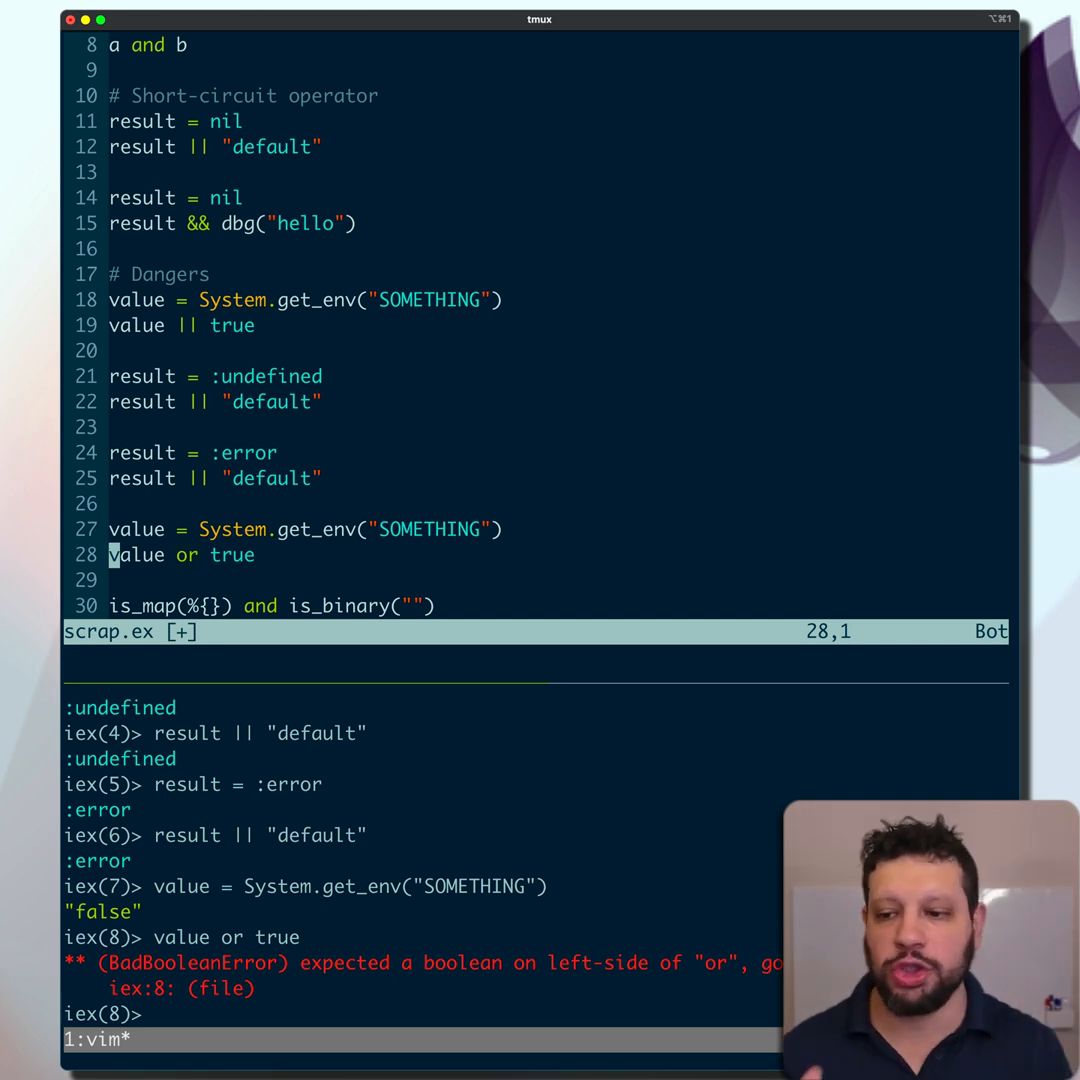
pyautogui.press('V')
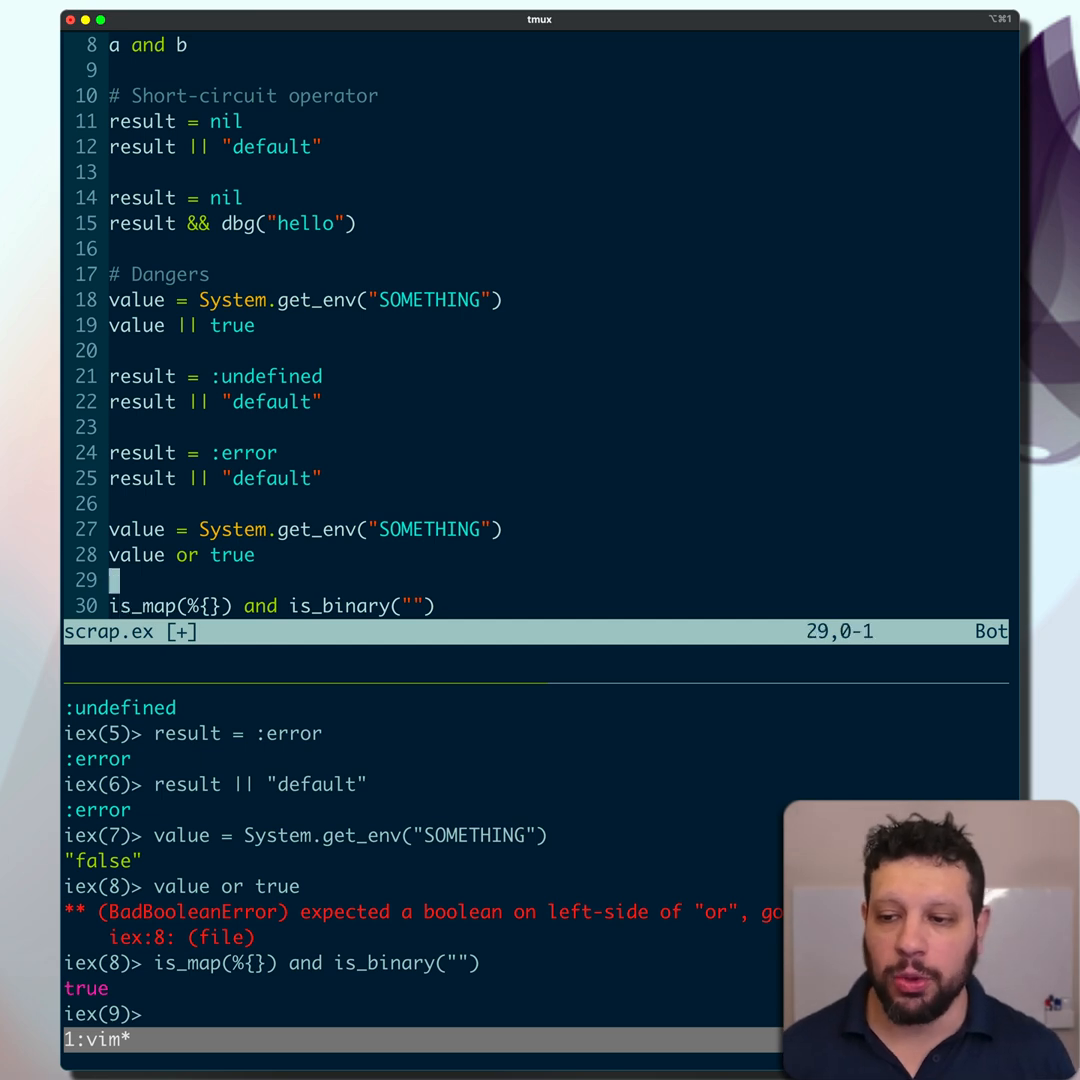
pyautogui.press('v')
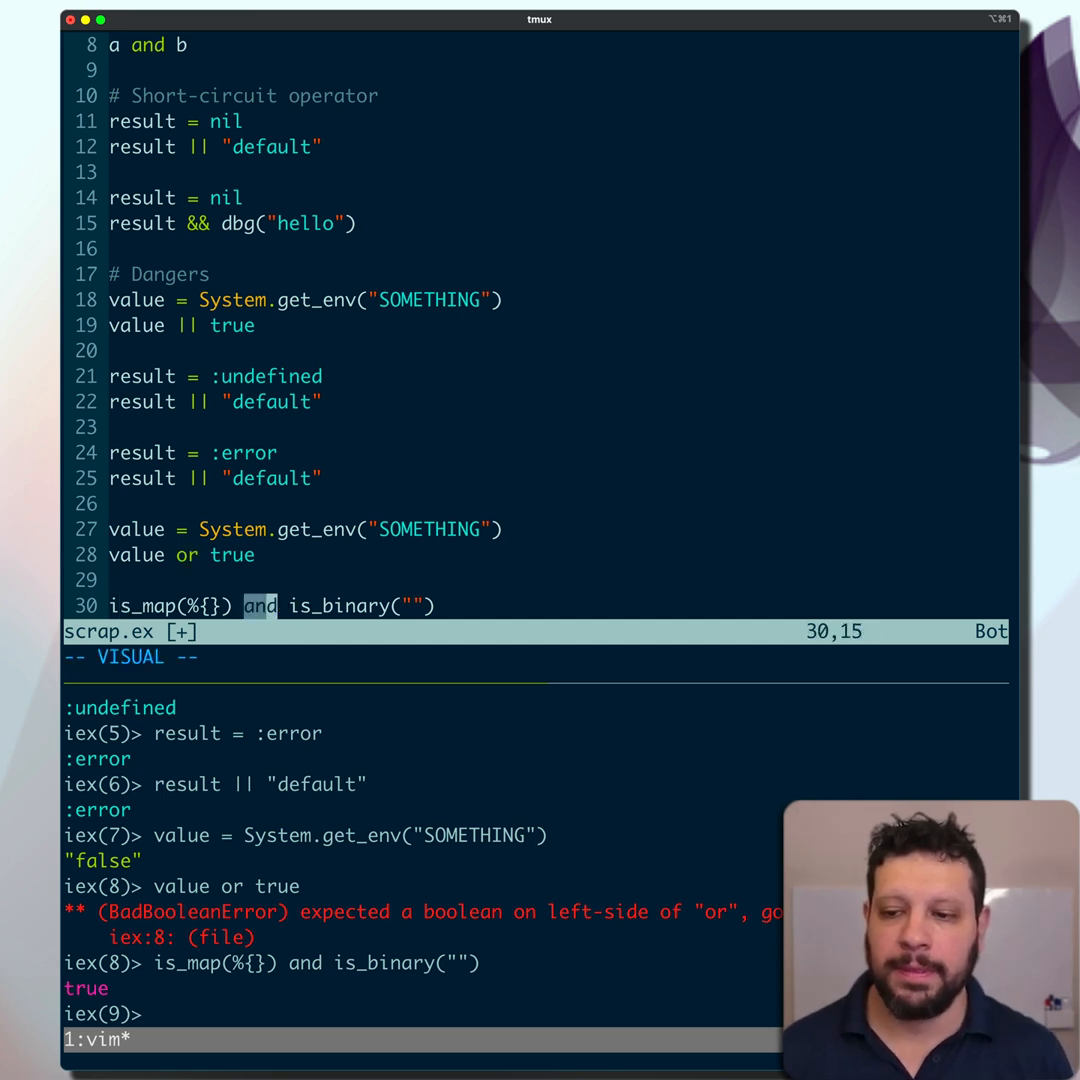